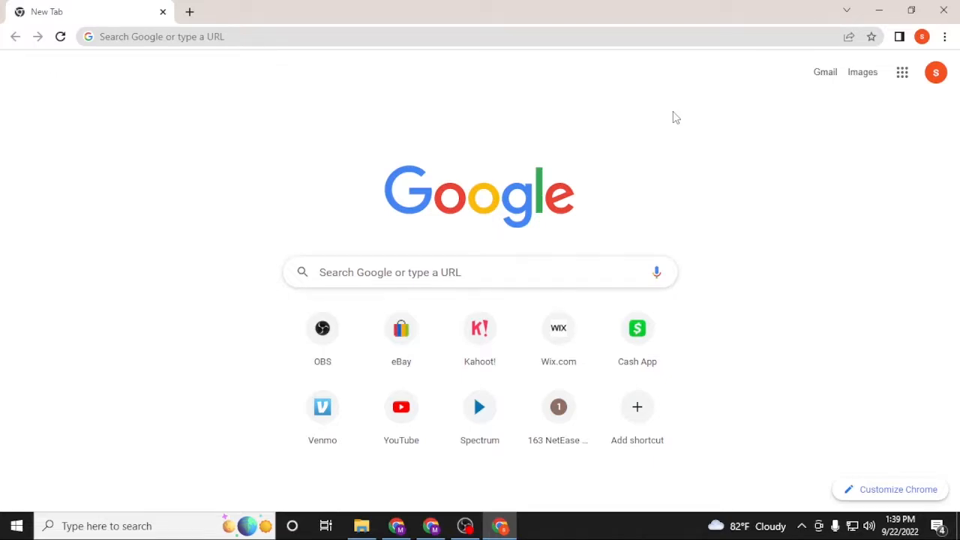
{"action": "mouse_move", "coordinate": [711, 114]}
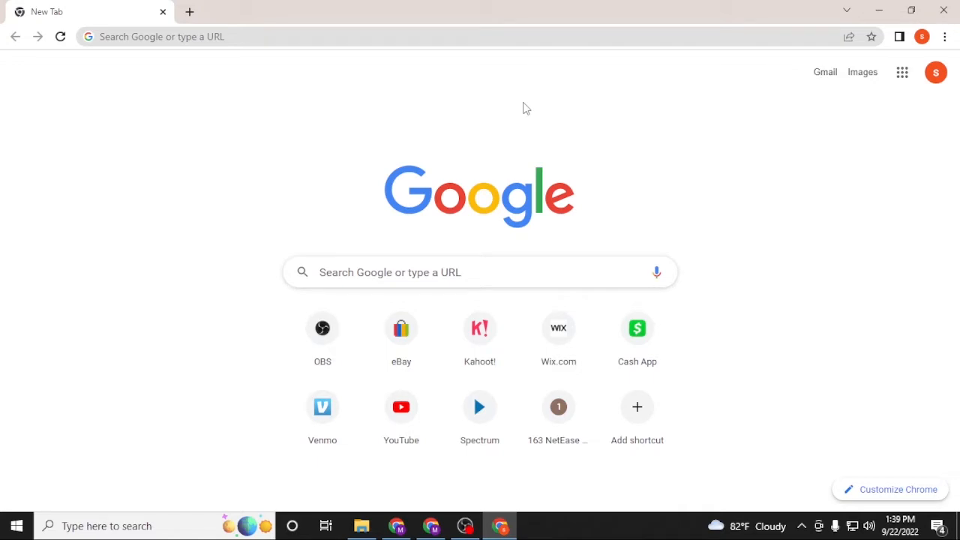
{"action": "mouse_move", "coordinate": [382, 113]}
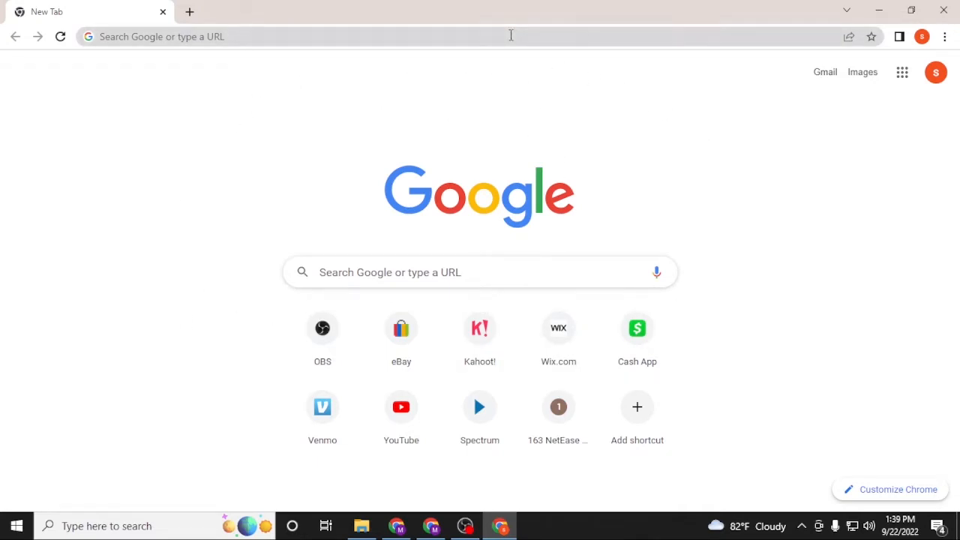
Step: Search Google for 'hellofresh login' and open the official HelloFresh result
{"action": "type", "text": "hellof"}
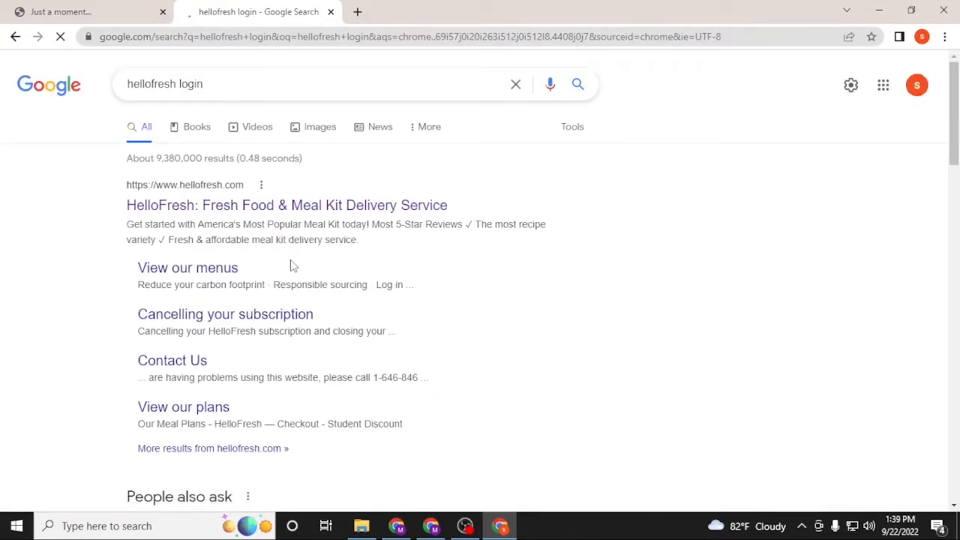
{"action": "left_click", "coordinate": [287, 205]}
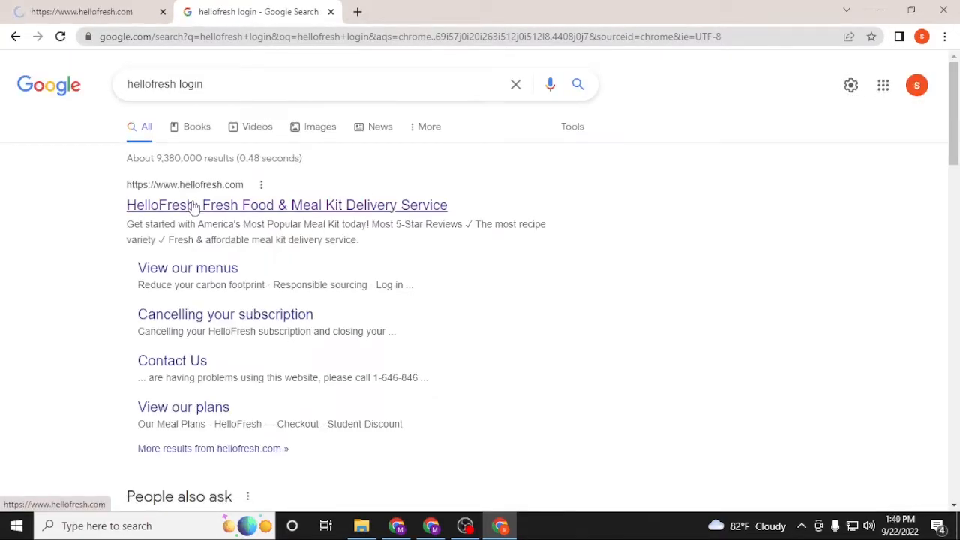
{"action": "left_click", "coordinate": [286, 204]}
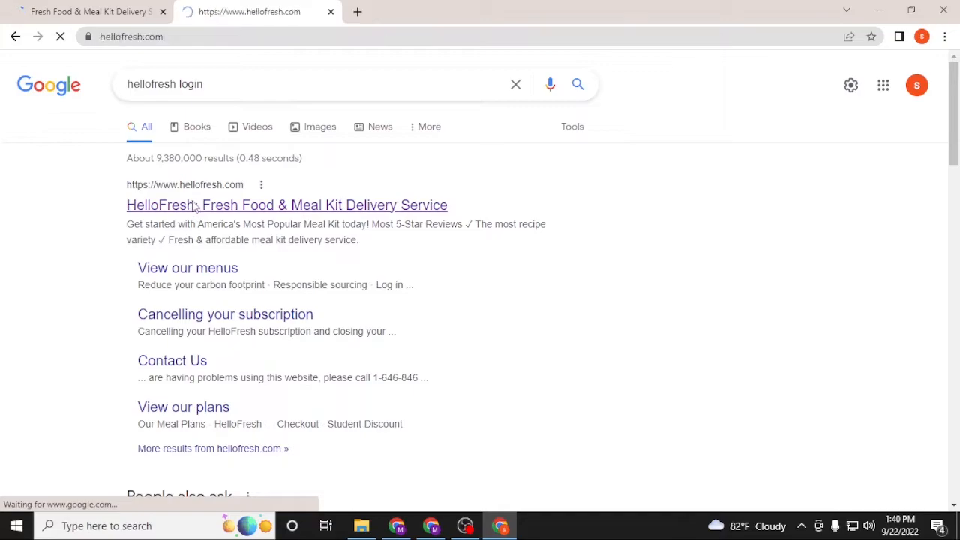
Step: Go from the HelloFresh homepage to the login page via the header 'Log in' button
{"action": "left_click", "coordinate": [287, 204]}
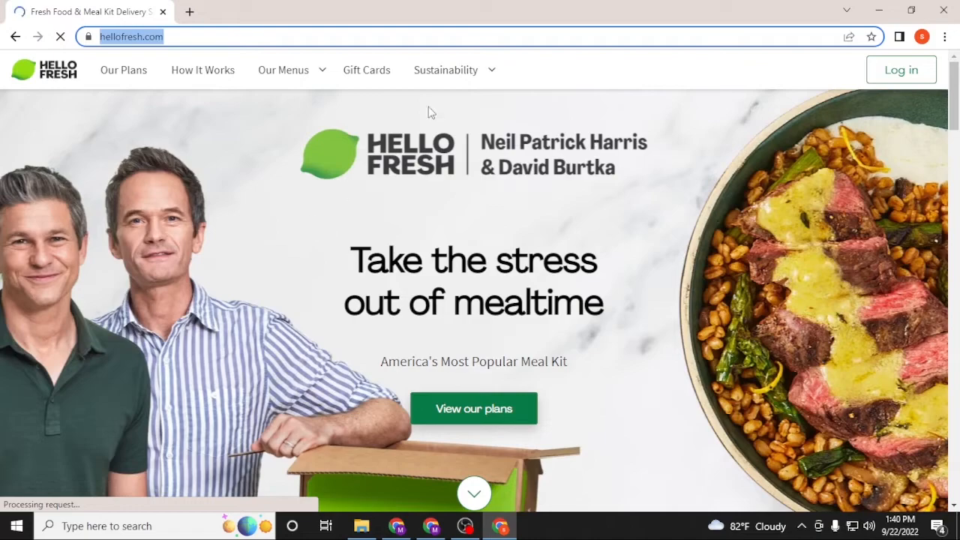
{"action": "mouse_move", "coordinate": [336, 393]}
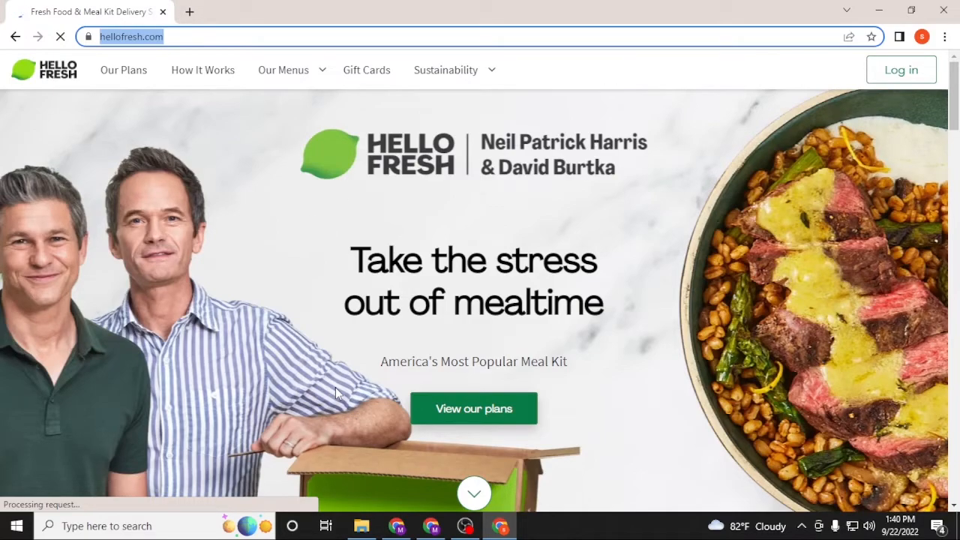
{"action": "mouse_move", "coordinate": [901, 70]}
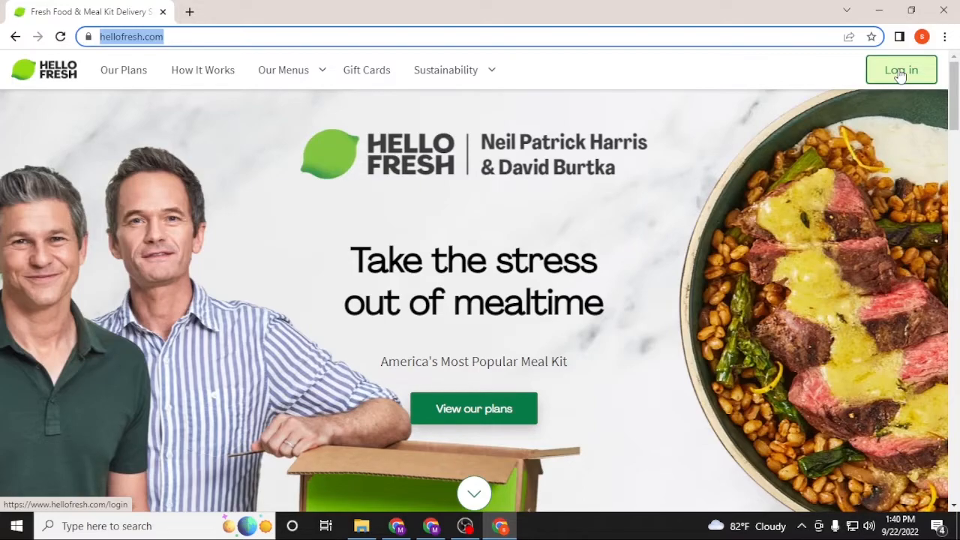
{"action": "left_click", "coordinate": [901, 69]}
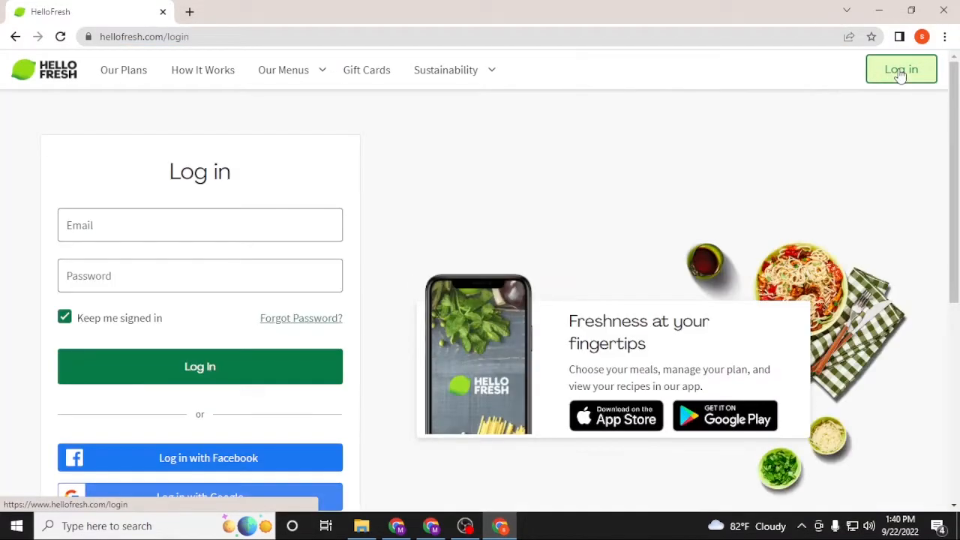
{"action": "mouse_move", "coordinate": [349, 245]}
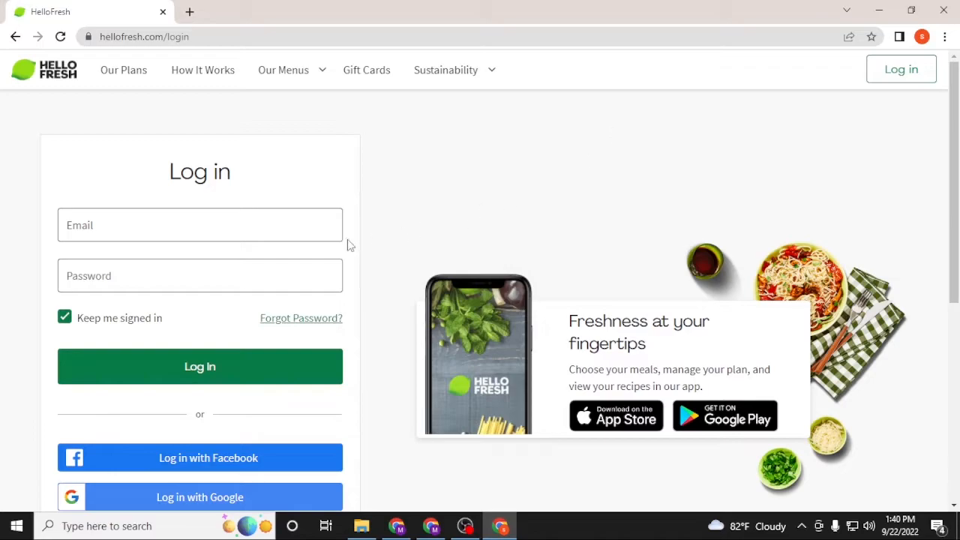
{"action": "left_click", "coordinate": [199, 224]}
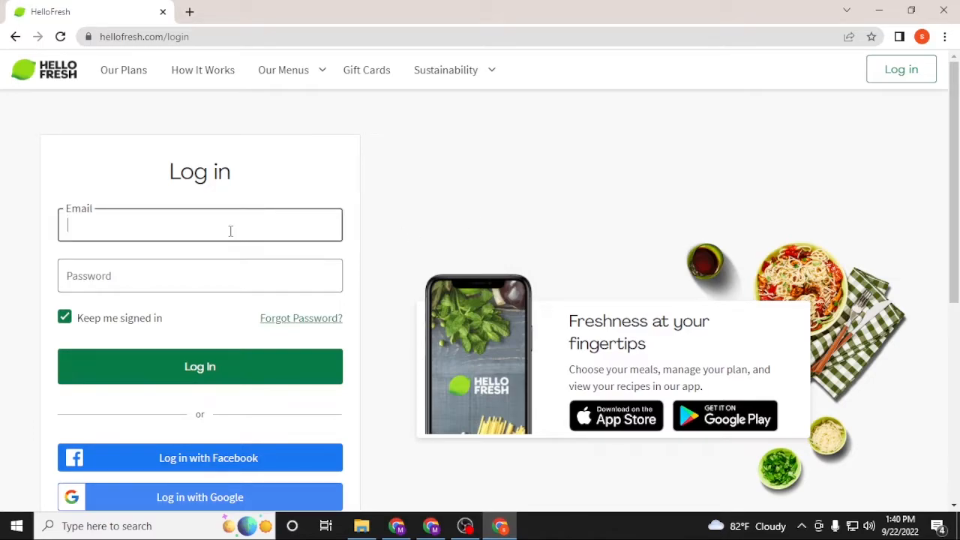
{"action": "left_click", "coordinate": [199, 275]}
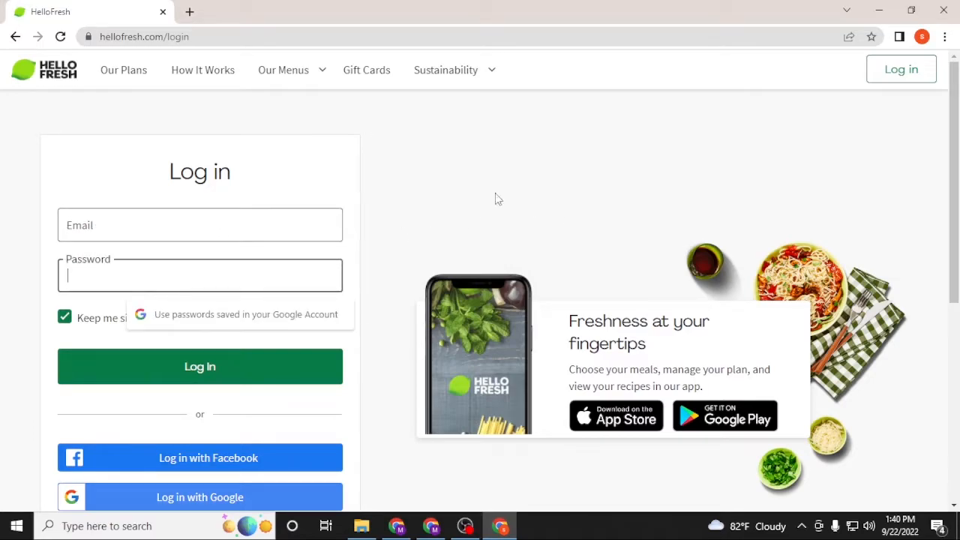
{"action": "mouse_move", "coordinate": [449, 192]}
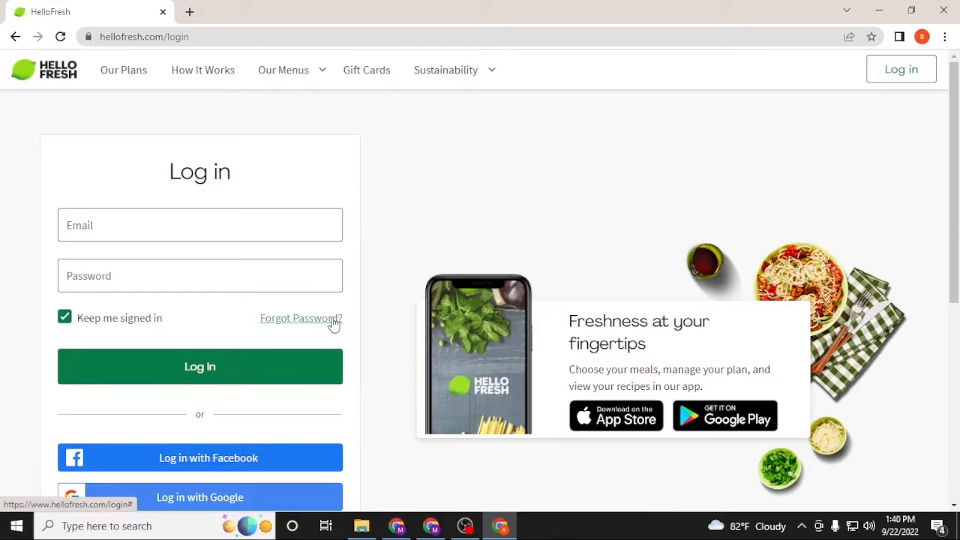
{"action": "scroll", "scroll_direction": "down", "scroll_amount": 3}
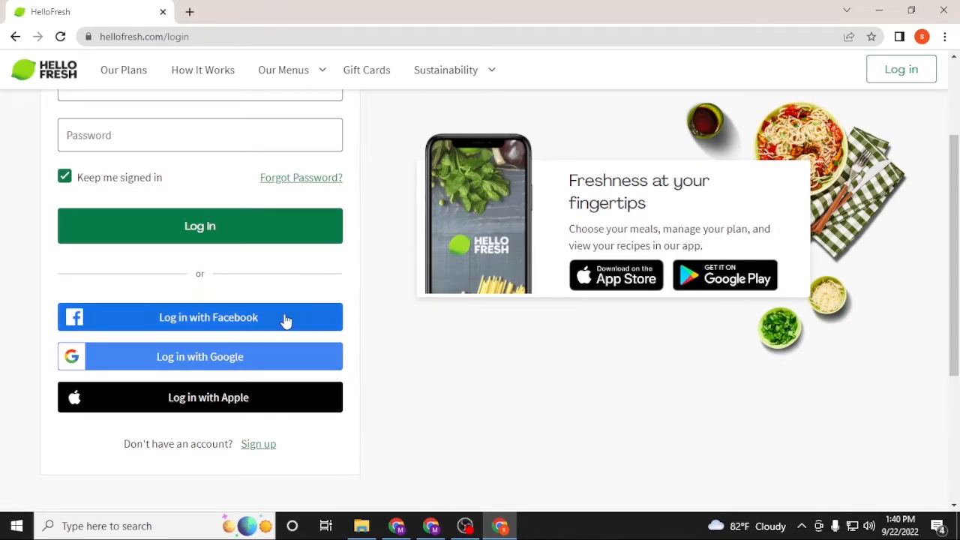
{"action": "mouse_move", "coordinate": [269, 342]}
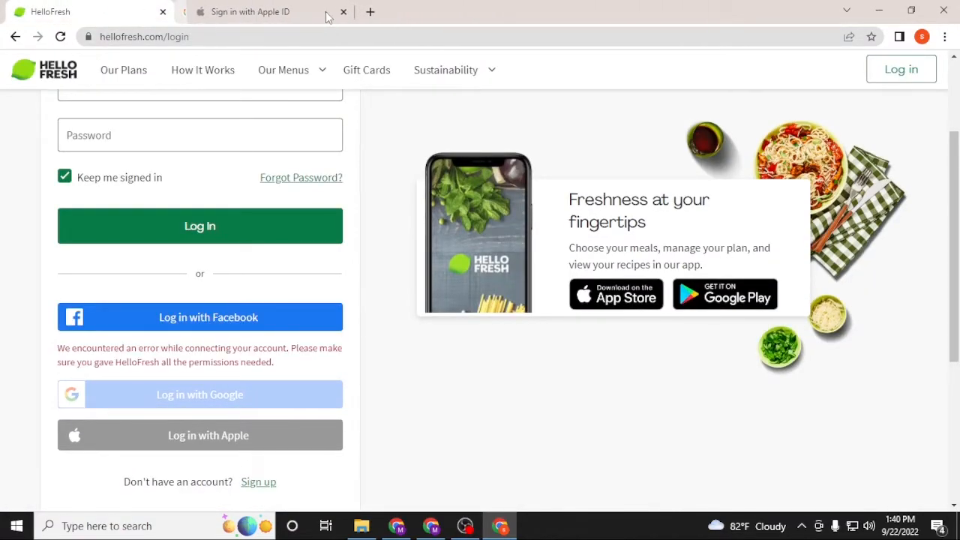
Step: Close the Apple ID tab and scroll down to view the social sign-in error messages
{"action": "left_click", "coordinate": [343, 12]}
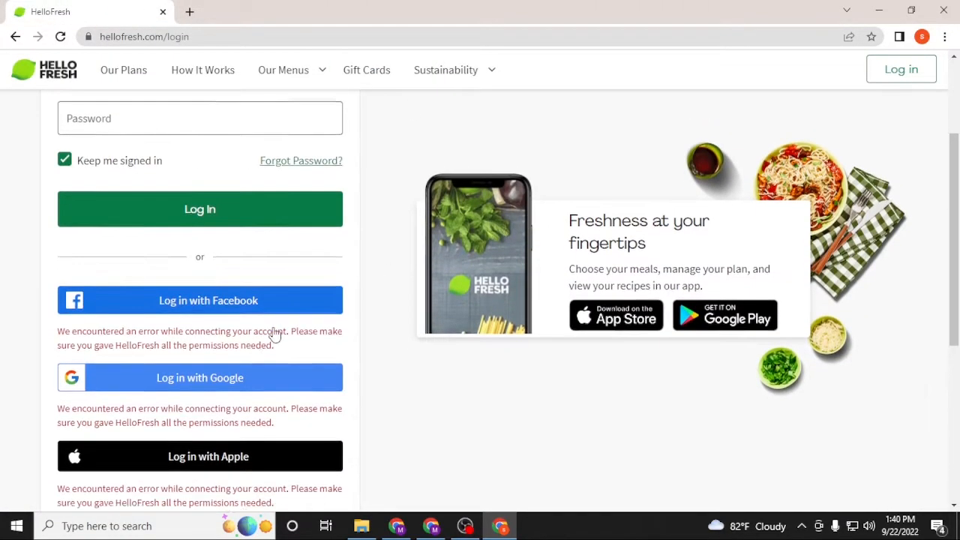
{"action": "scroll", "scroll_direction": "down", "scroll_amount": 3}
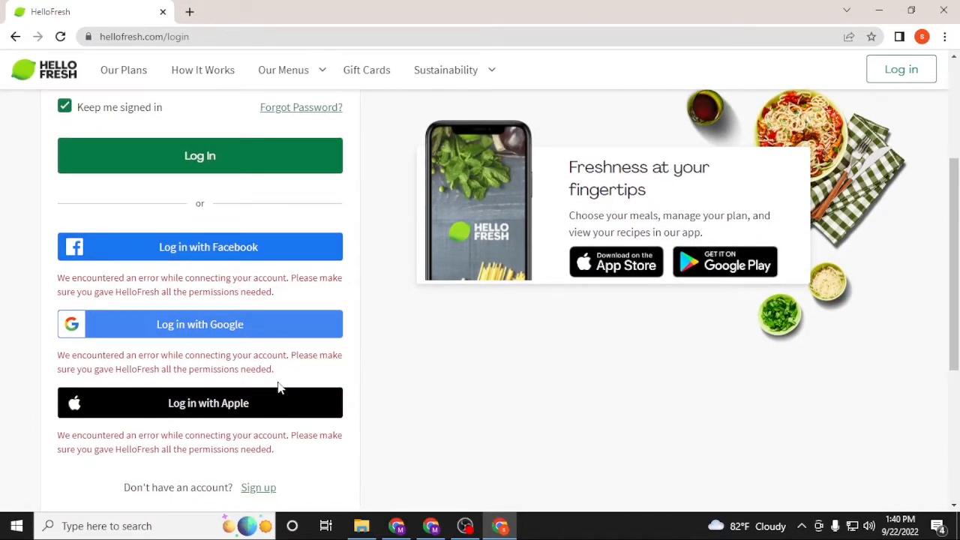
{"action": "scroll", "scroll_direction": "down", "scroll_amount": 3}
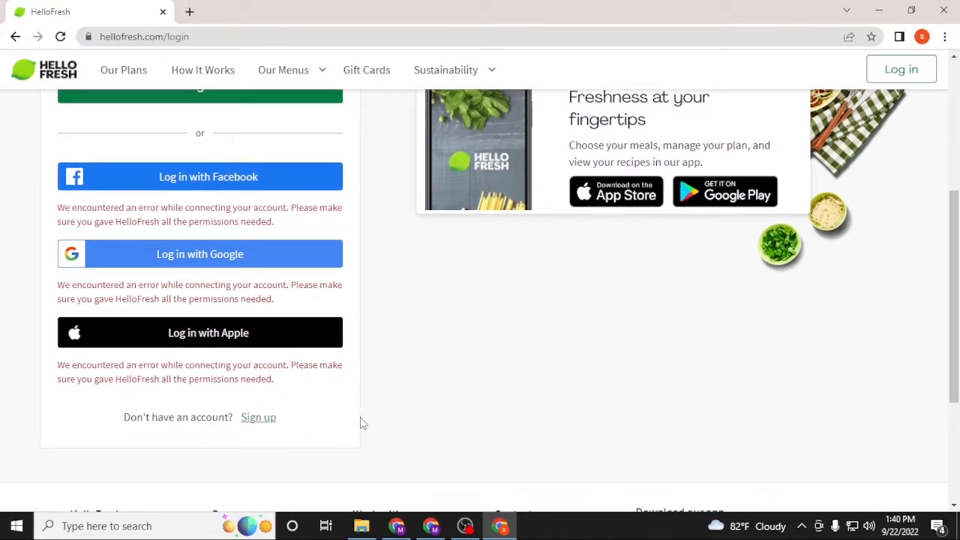
Step: Switch to the 'Sign up' form and focus its empty Email field
{"action": "left_click", "coordinate": [258, 417]}
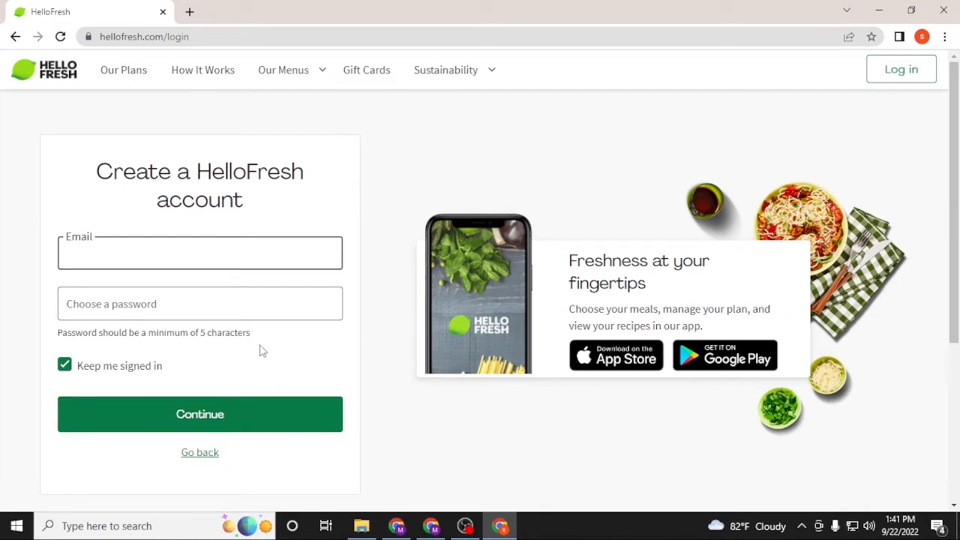
{"action": "mouse_move", "coordinate": [437, 431]}
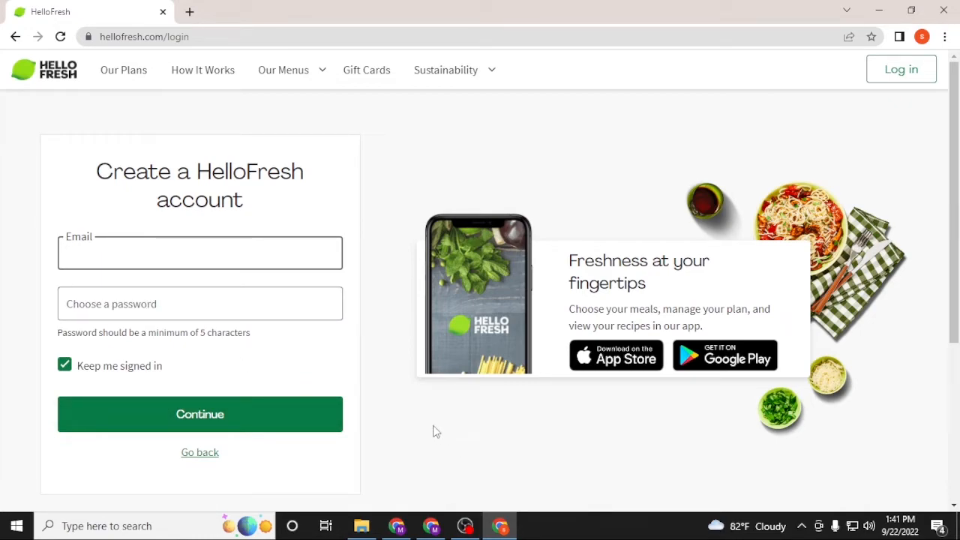
{"action": "left_click", "coordinate": [200, 252]}
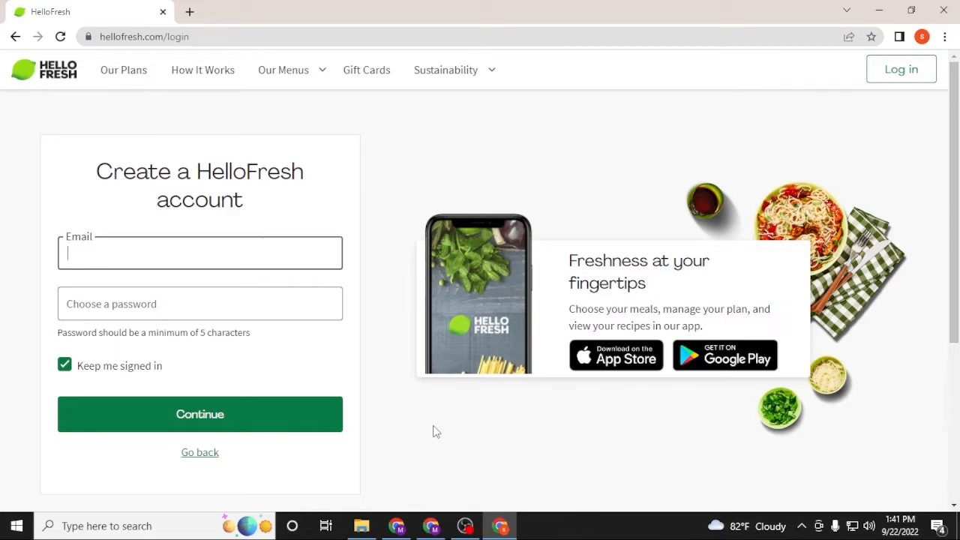